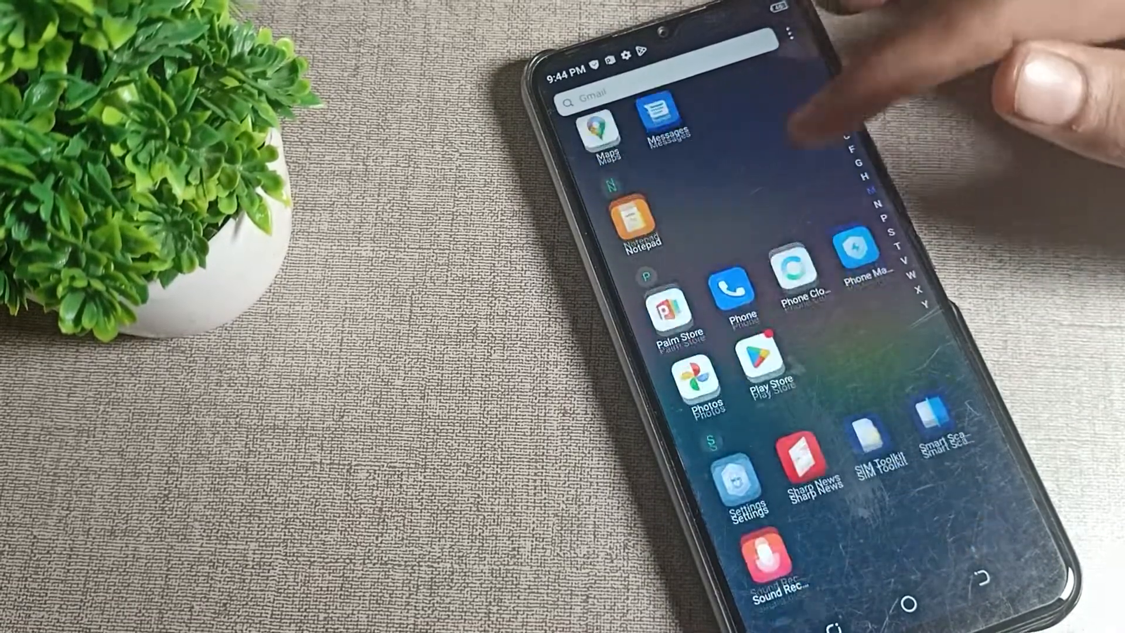
- Scroll the app drawer to reach and launch the Settings app
scroll(down, 3)
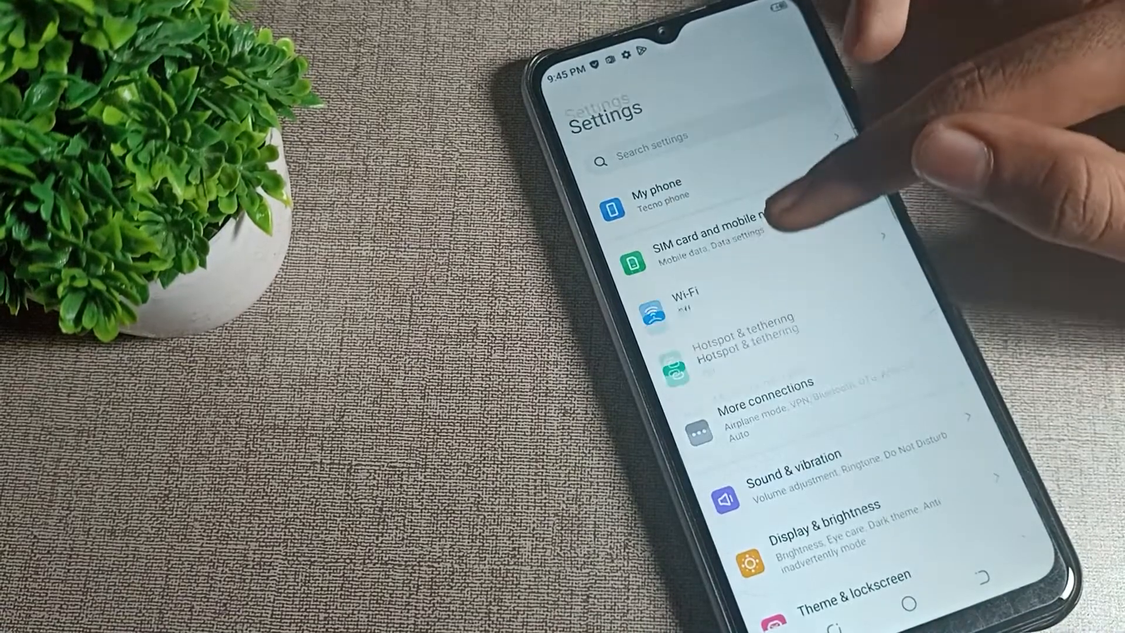
- Switch the Personal hotspot on from Hotspot & tethering > Wi-Fi hotspot
scroll(down, 3)
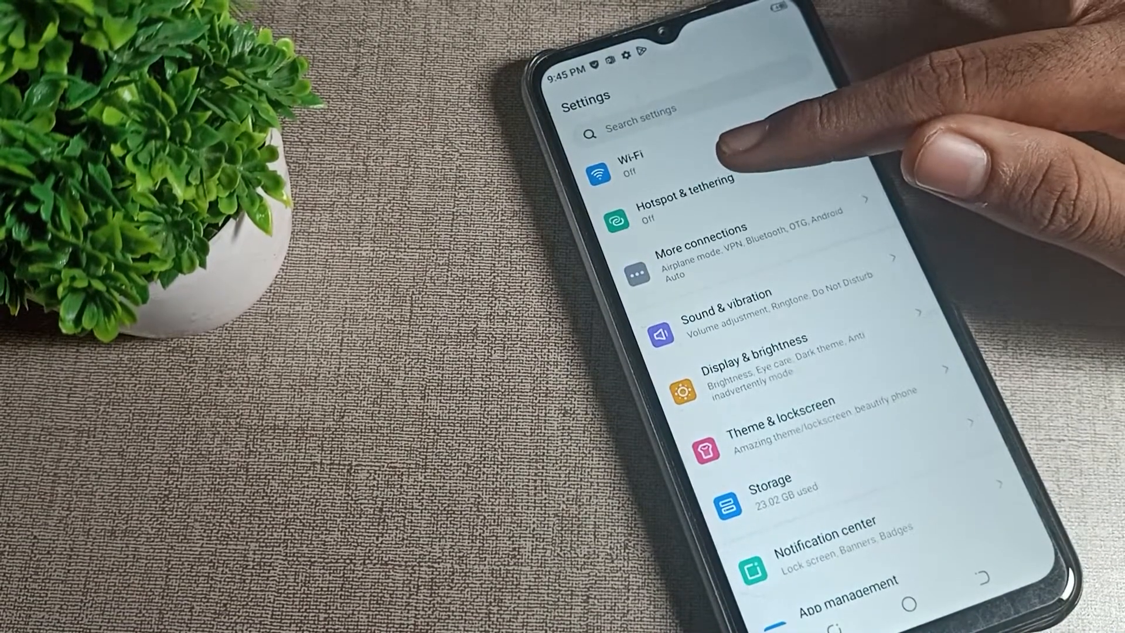
click(682, 206)
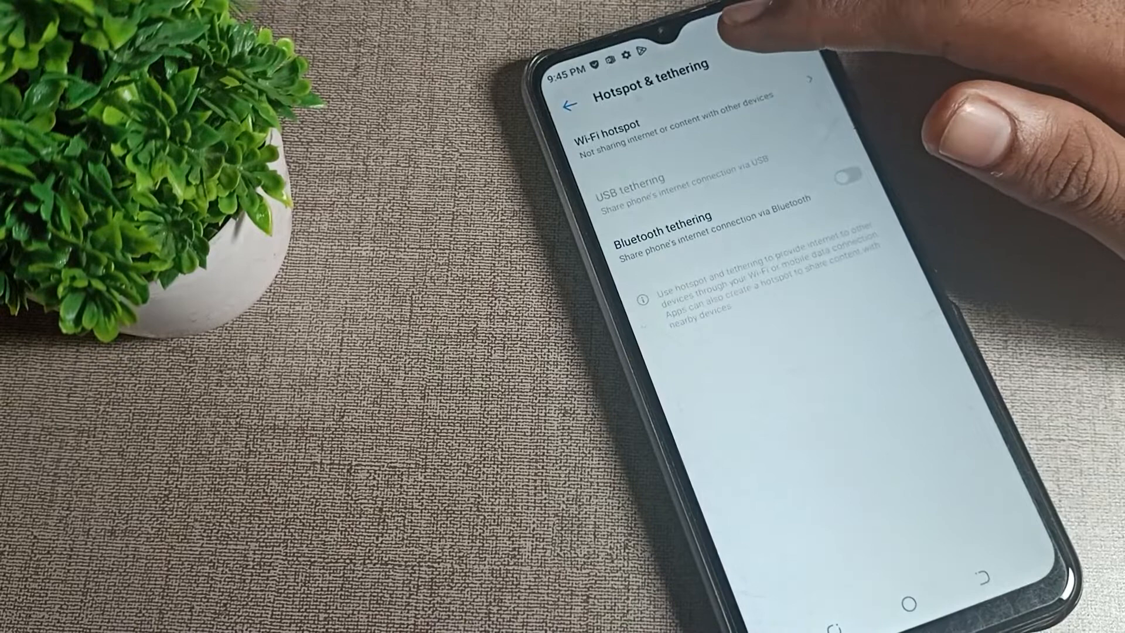
click(632, 132)
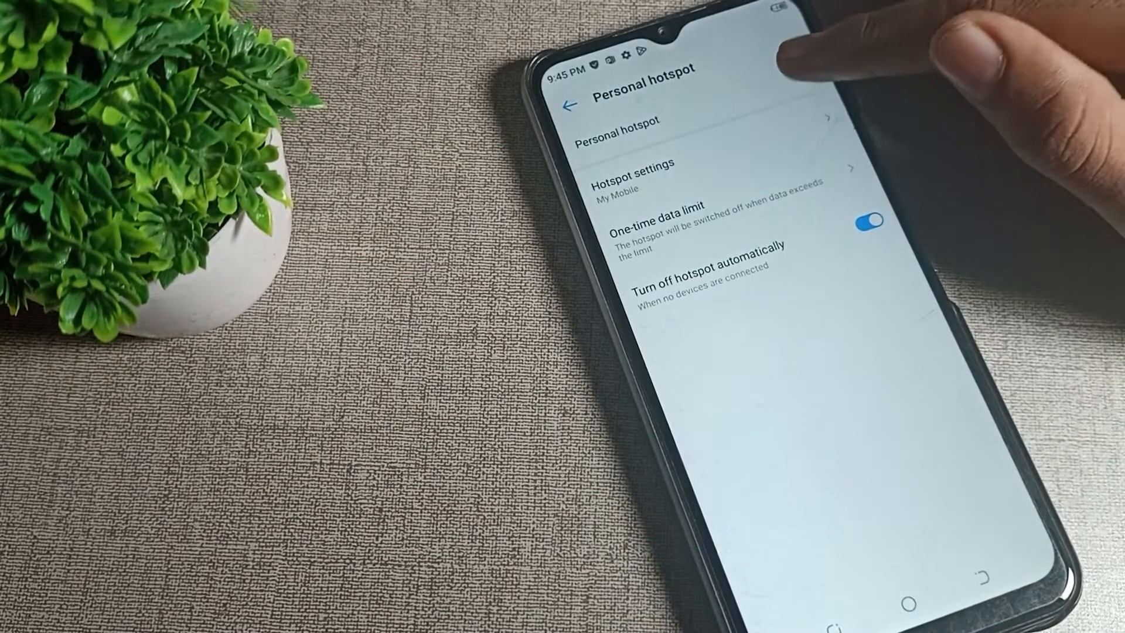
click(800, 76)
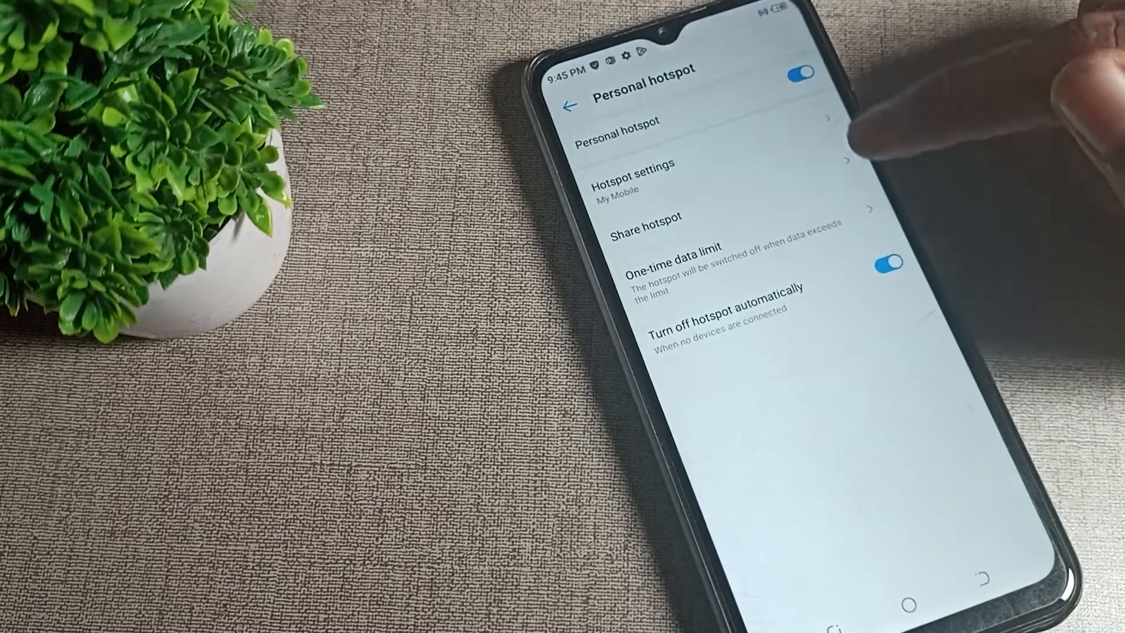
- Replace the hotspot password with a new one in Hotspot settings and confirm with OK
click(631, 176)
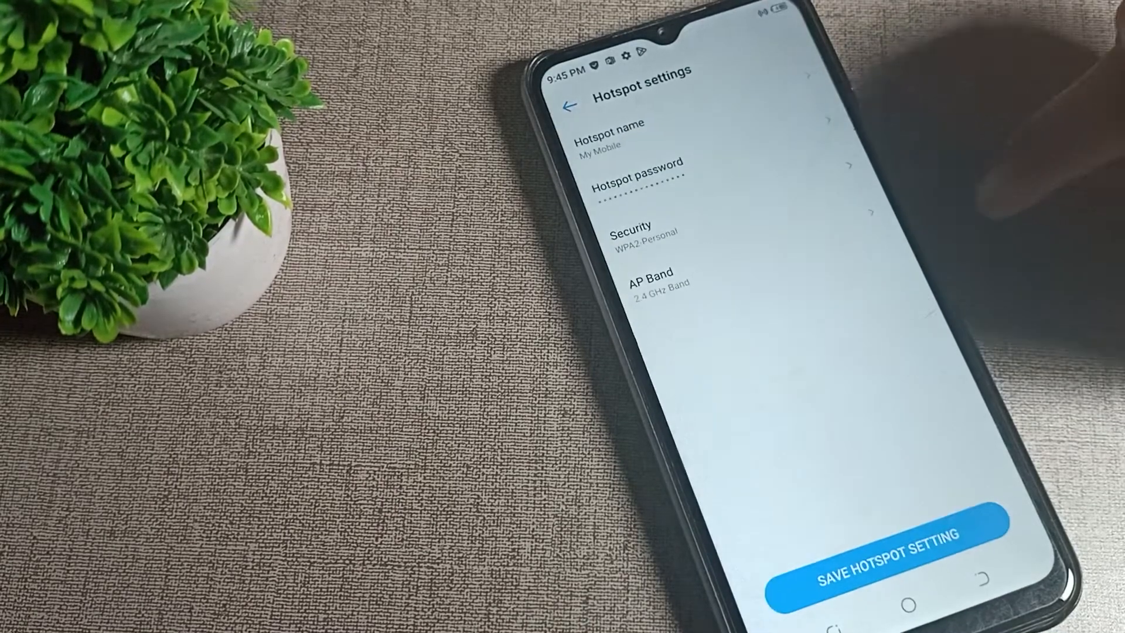
click(634, 176)
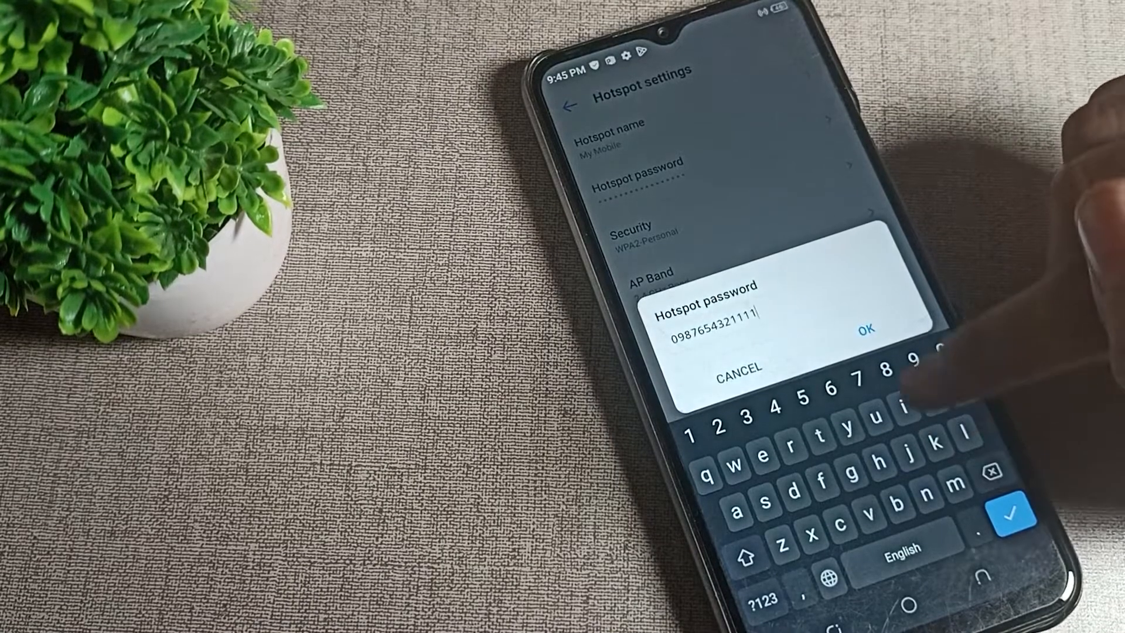
click(649, 142)
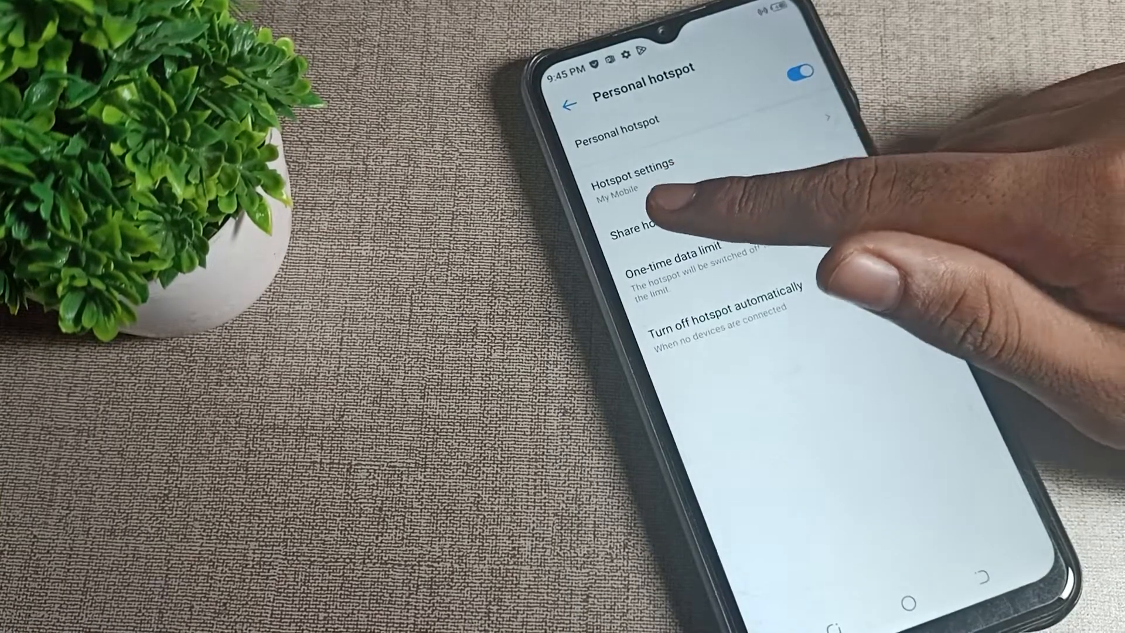
click(638, 234)
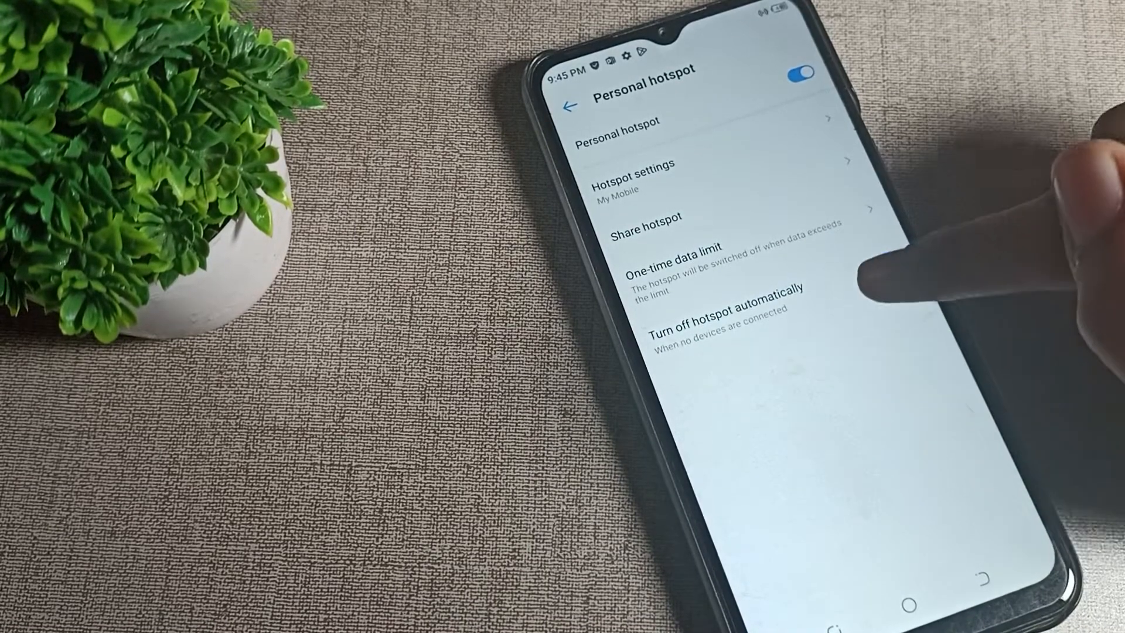
click(886, 263)
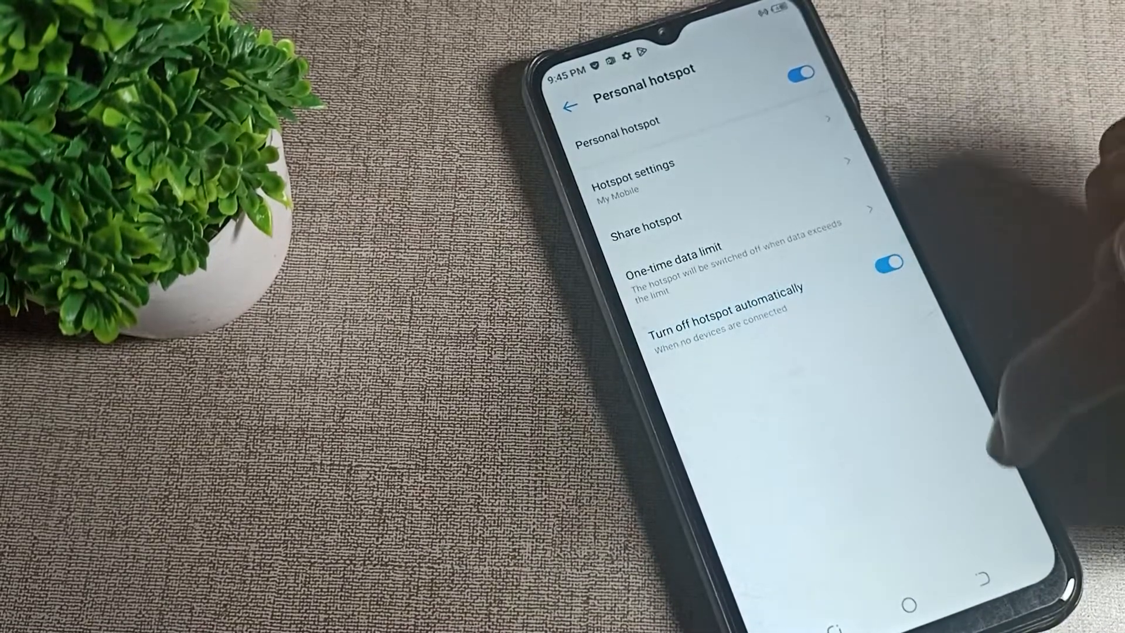